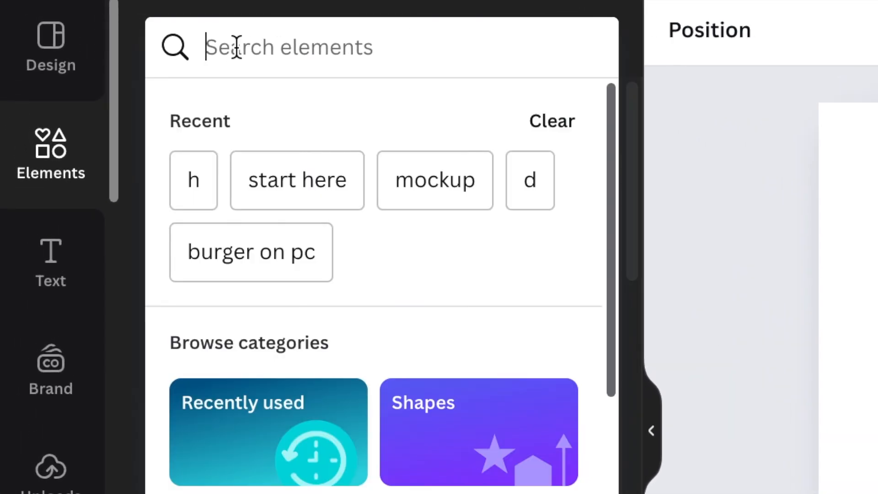
Step: Search Elements for 'h', filter to Graphics, and locate the Leaves Letter H graphic
text(h)
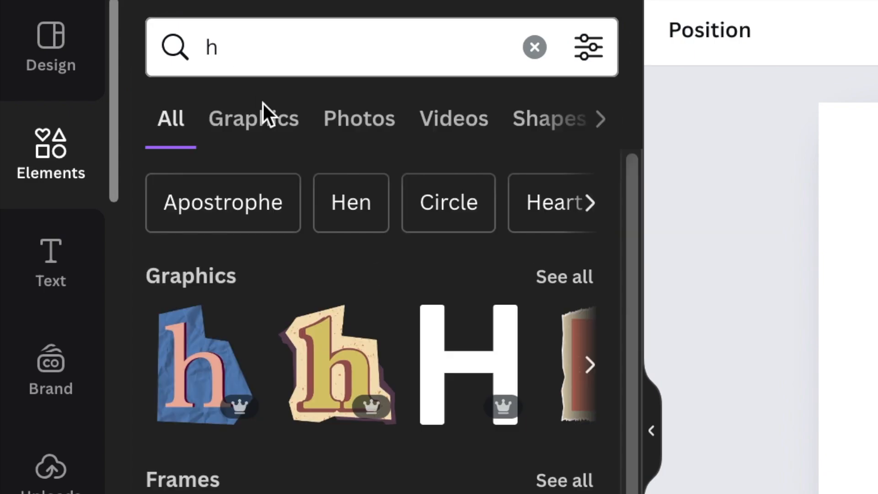
click(252, 118)
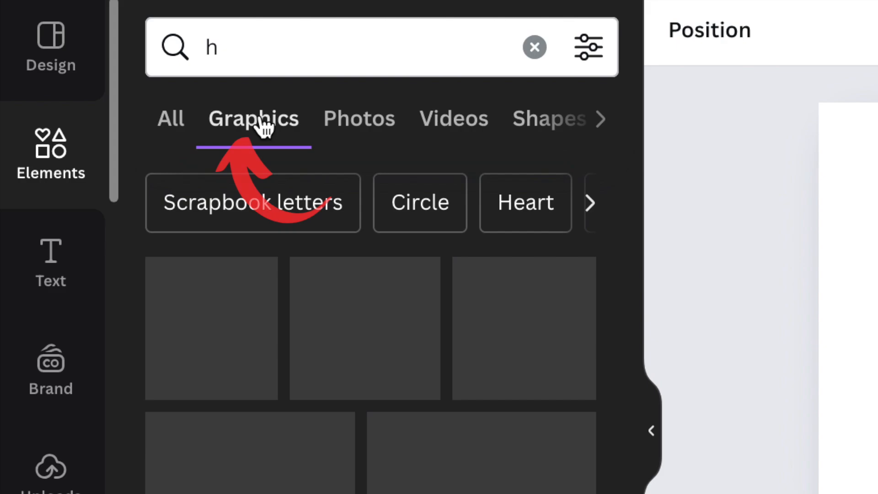
click(254, 118)
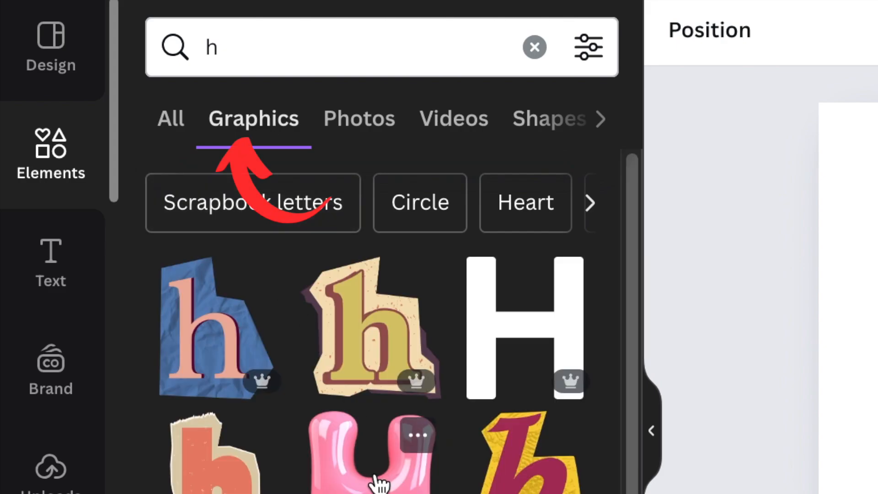
scroll(down, 3)
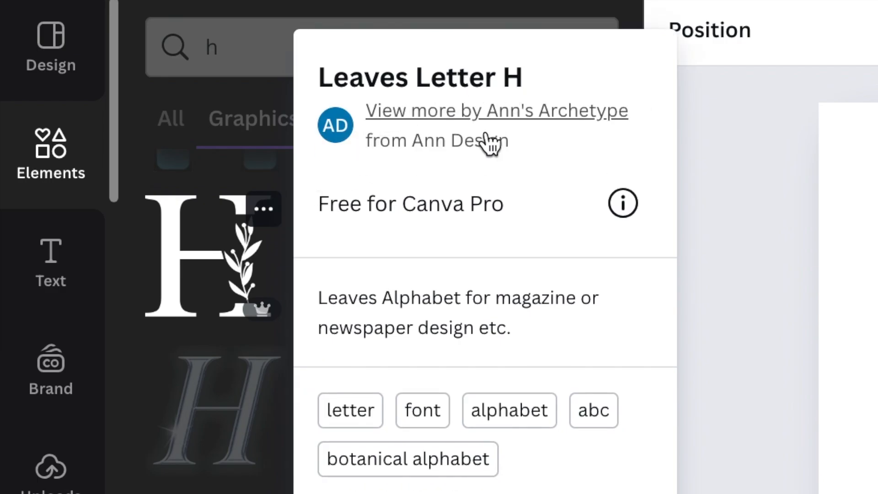
mouse_move(194, 283)
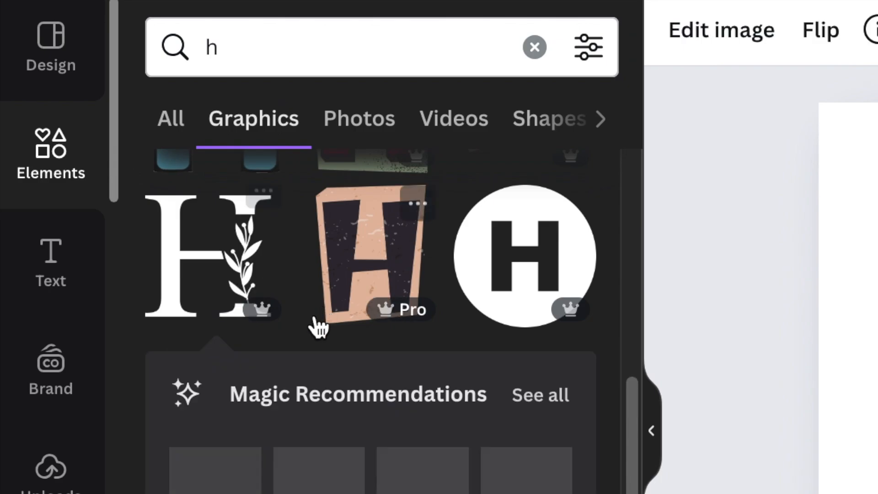
scroll(down, 3)
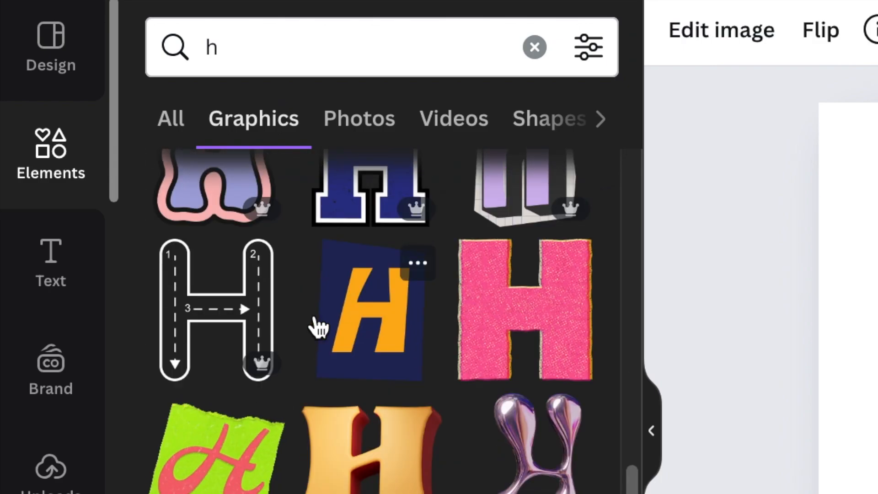
scroll(down, 3)
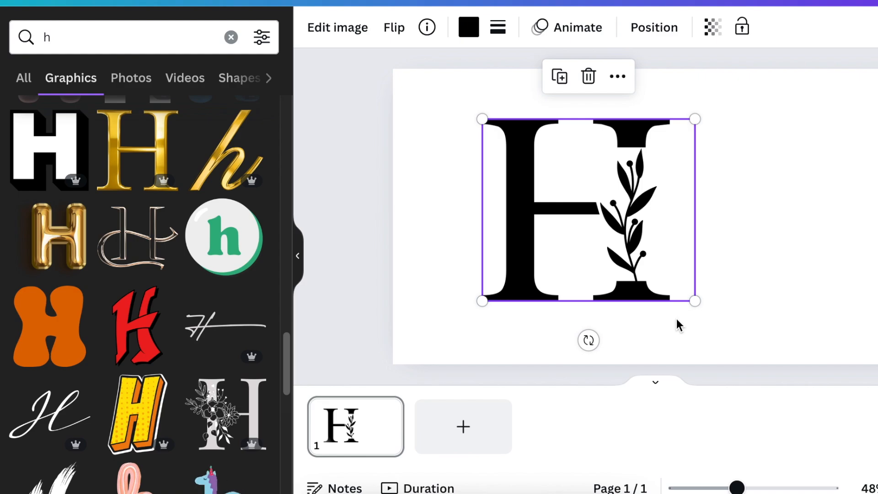
mouse_move(613, 198)
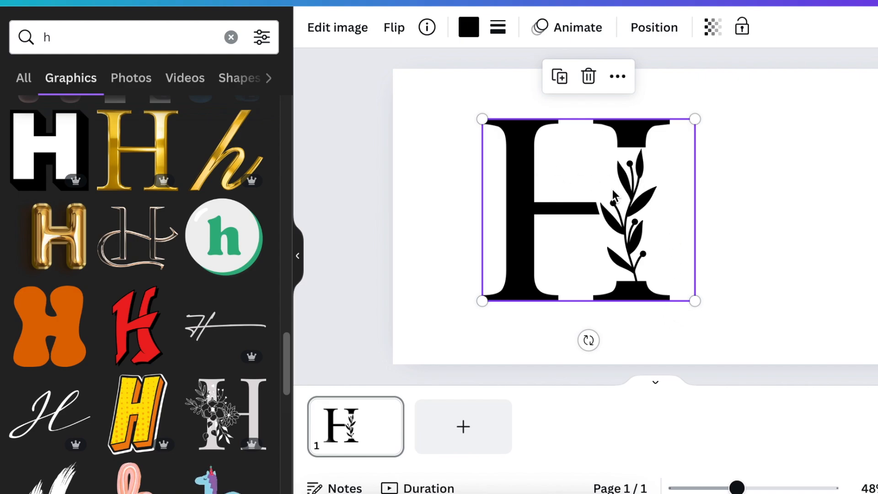
mouse_move(661, 241)
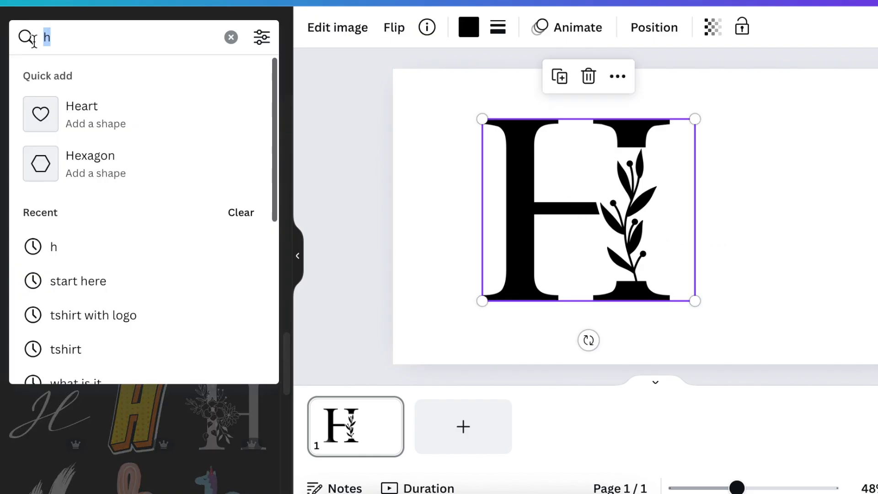
Step: Search 'd', check the plain monogram D's details, and add it to the page
text(d)
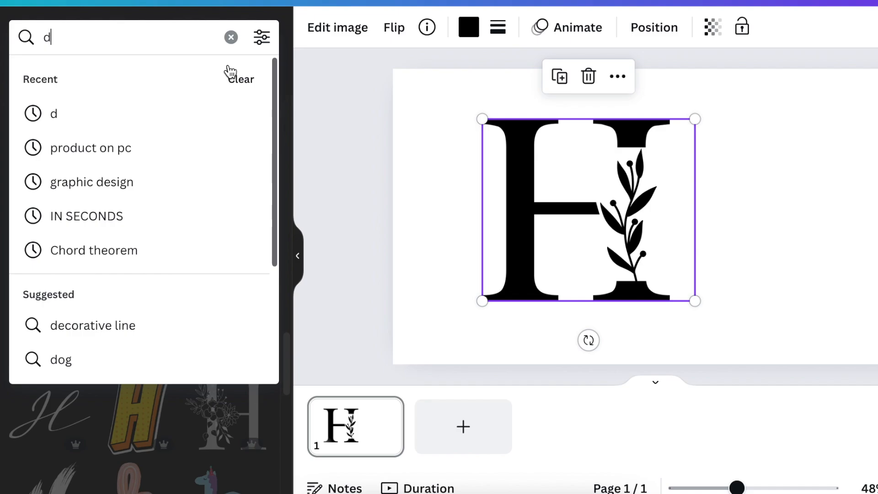
key(Enter)
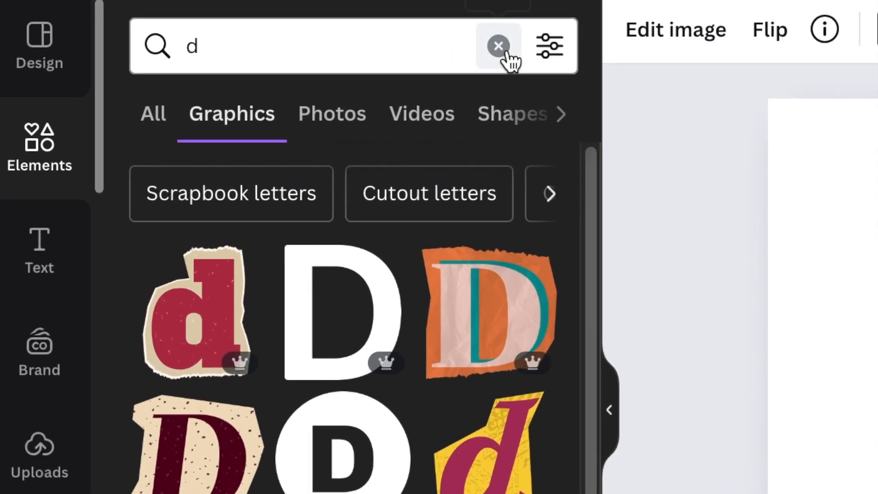
click(500, 46)
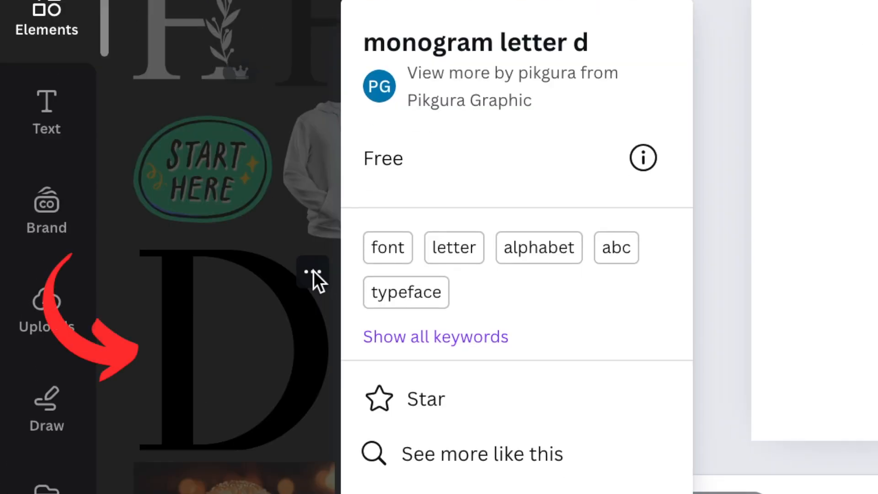
mouse_move(588, 53)
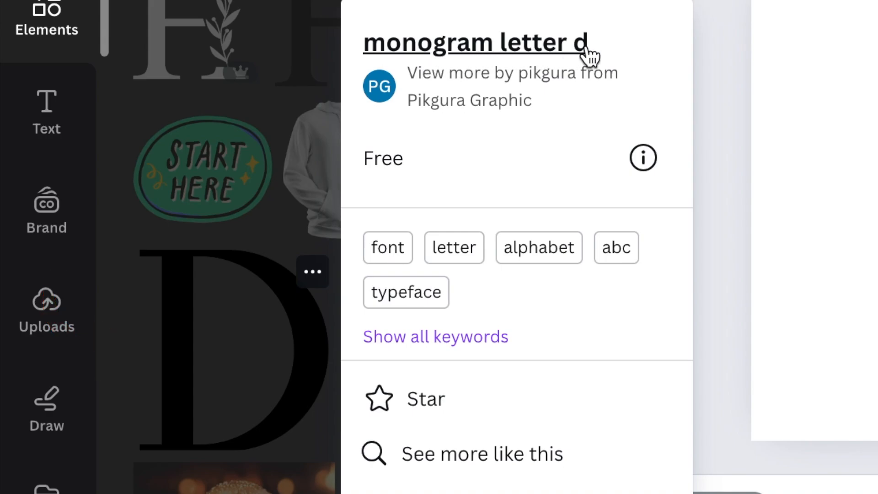
mouse_move(398, 137)
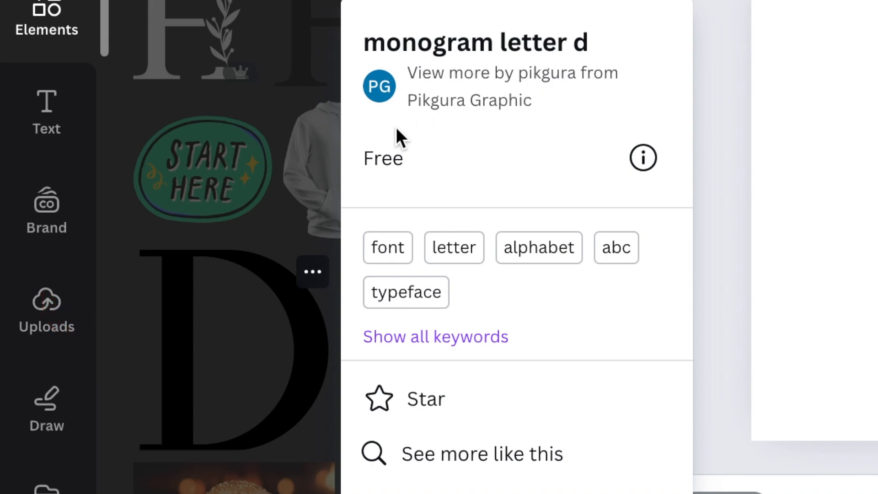
click(401, 137)
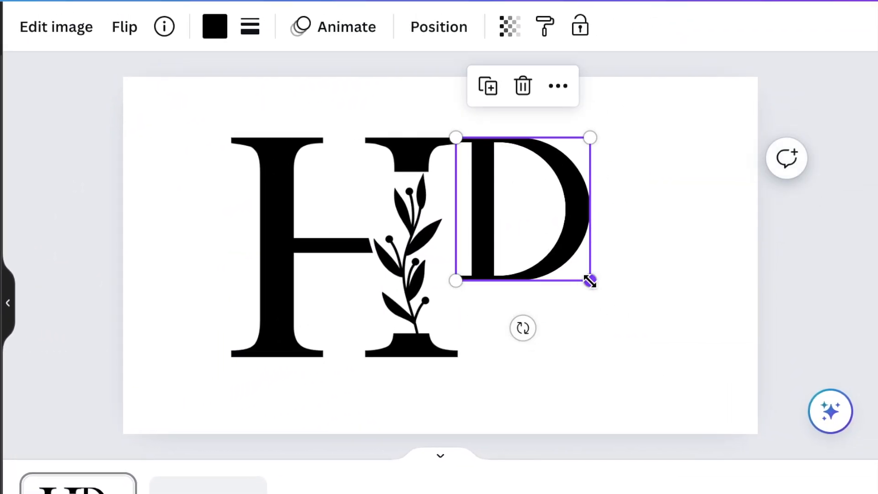
Step: Scale the D up by its corner handle to the H's height, touching the H
drag(589, 280, 662, 358)
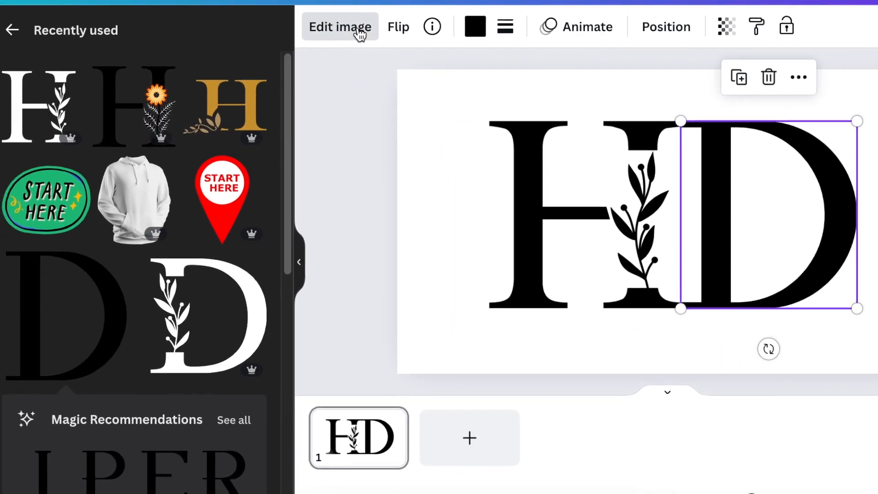
Step: Crop the D's left stem away so its curve joins the H, and apply the crop
click(340, 26)
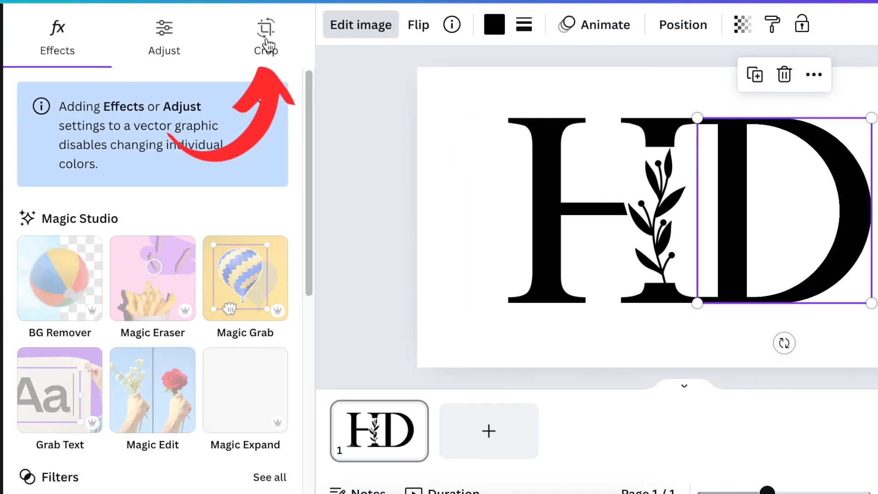
click(264, 30)
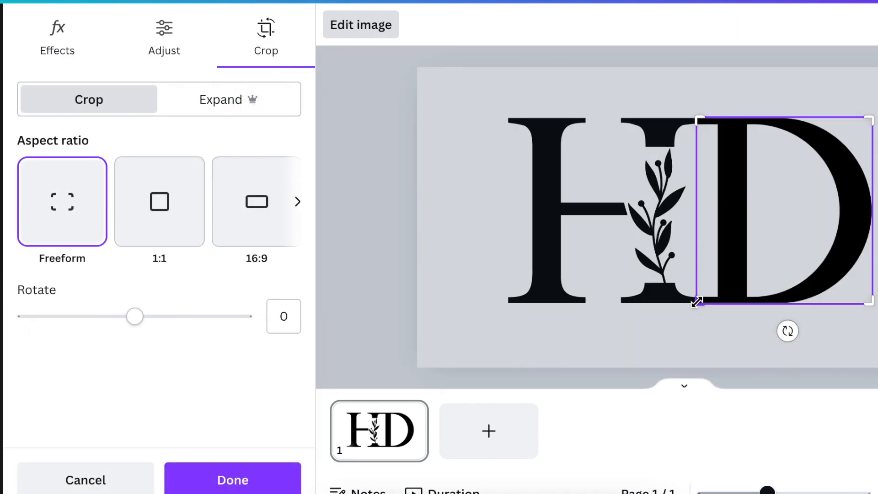
drag(697, 301, 733, 301)
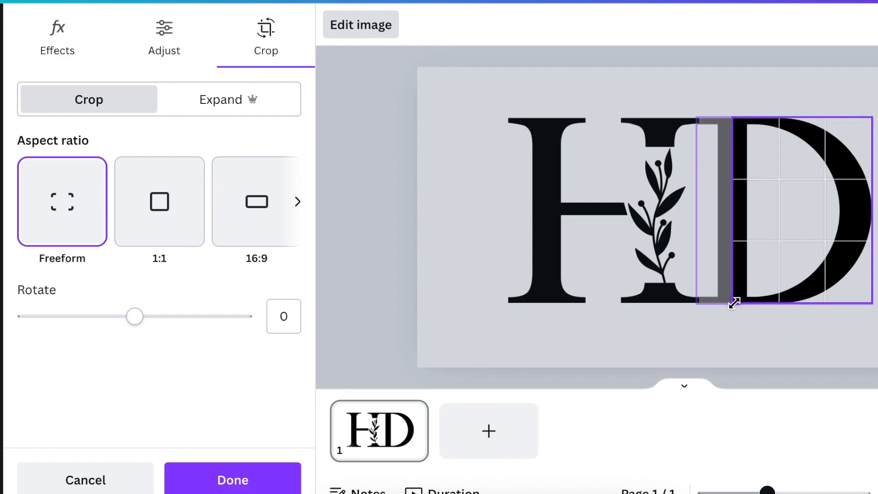
drag(733, 302, 749, 303)
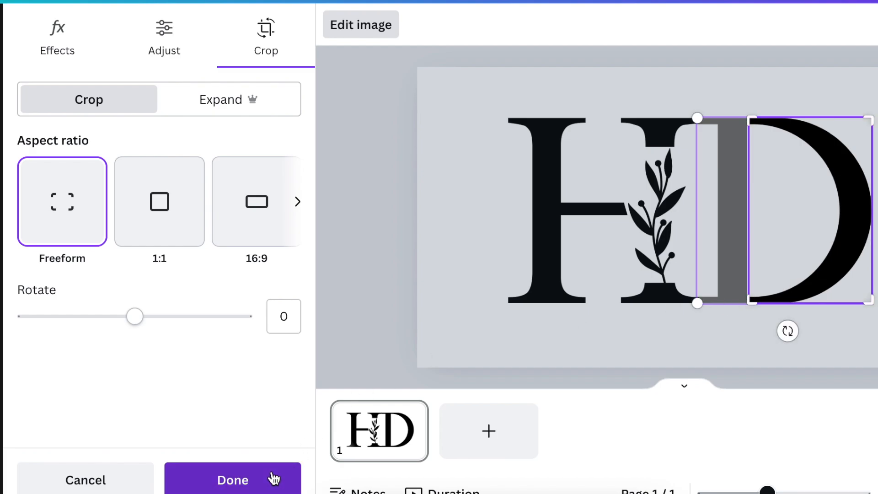
click(232, 480)
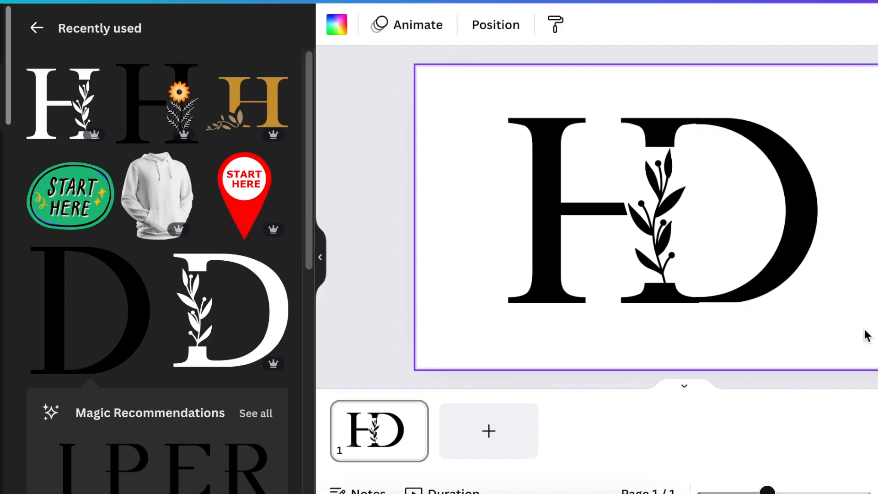
Step: Reposition the HD letters, add 'Hair Design Salon' below, and return to the Elements overview
click(756, 212)
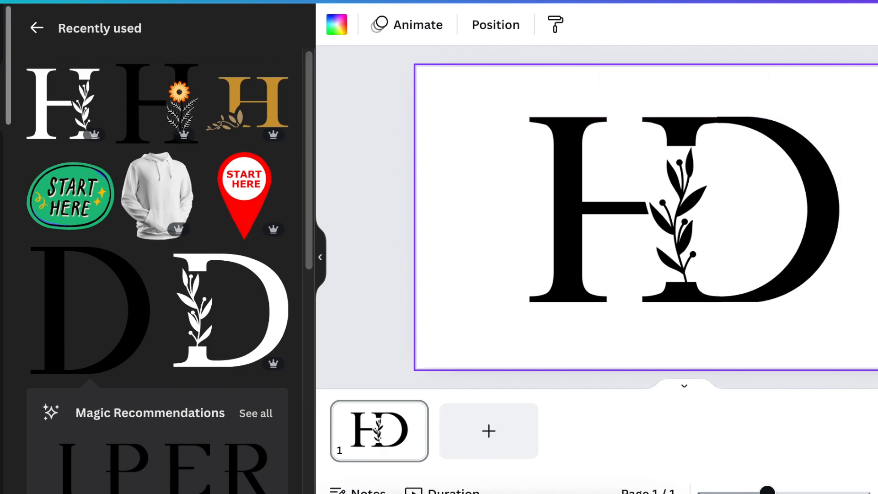
click(685, 218)
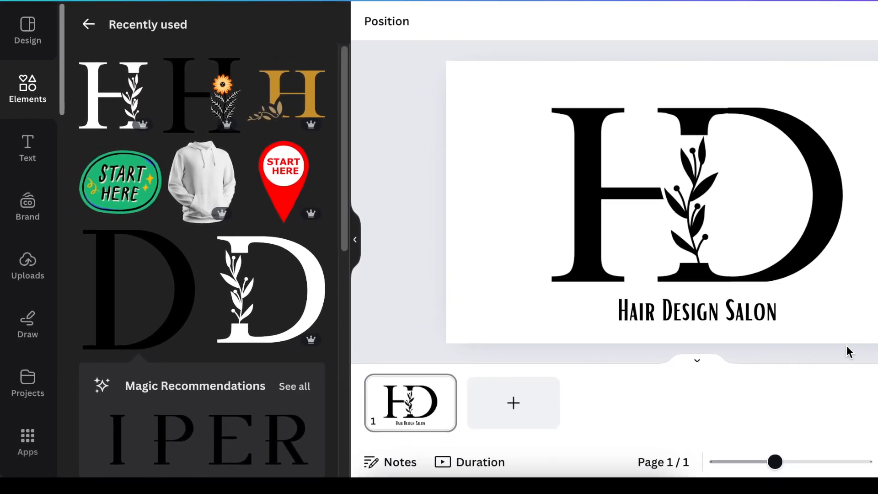
click(718, 312)
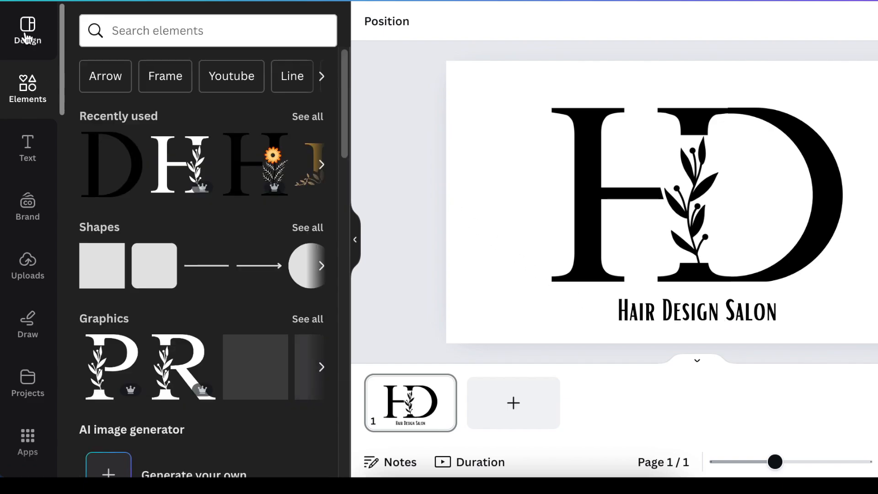
click(27, 33)
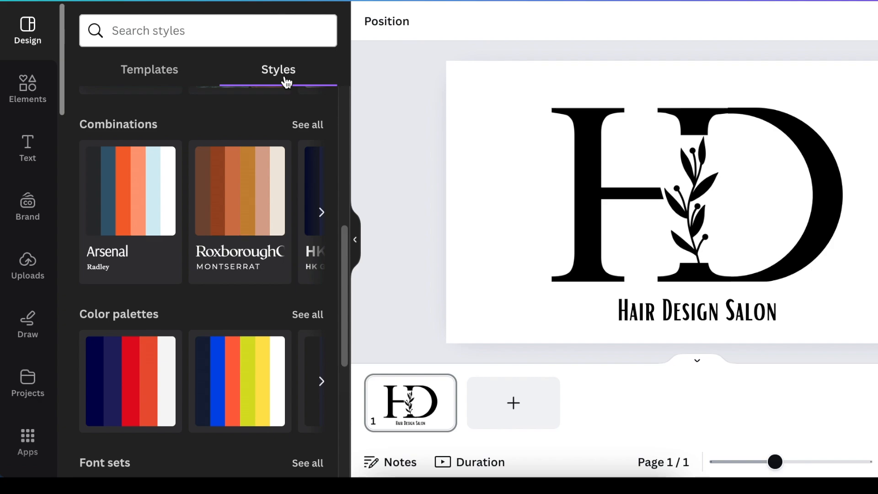
mouse_move(262, 130)
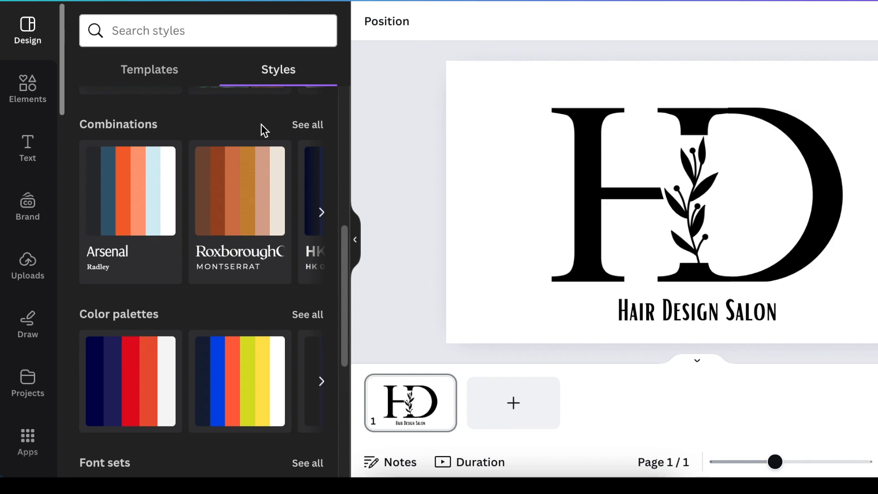
mouse_move(146, 189)
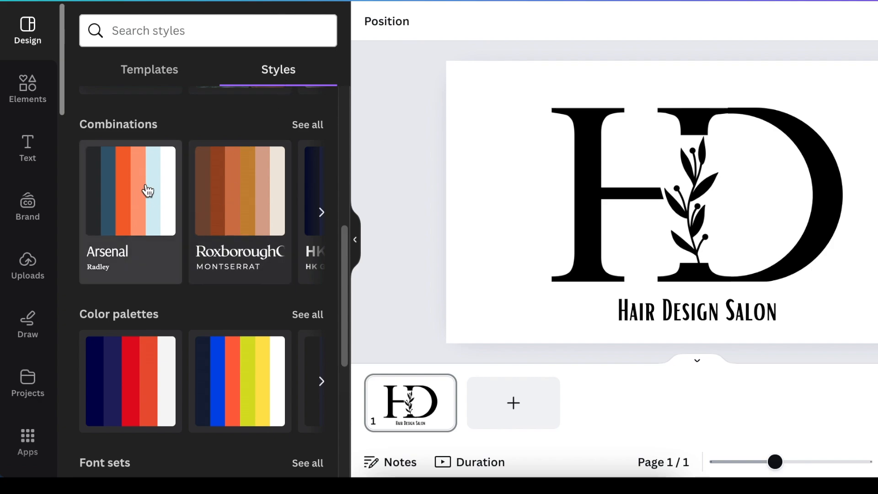
mouse_move(225, 263)
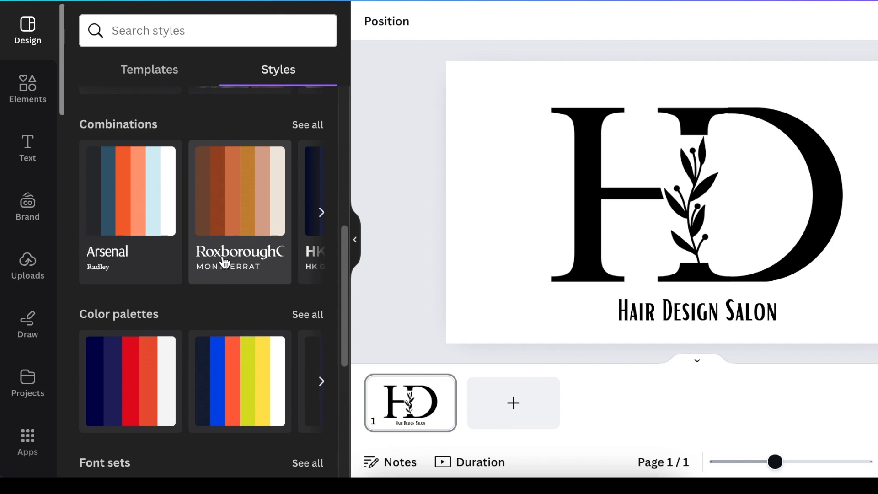
mouse_move(239, 276)
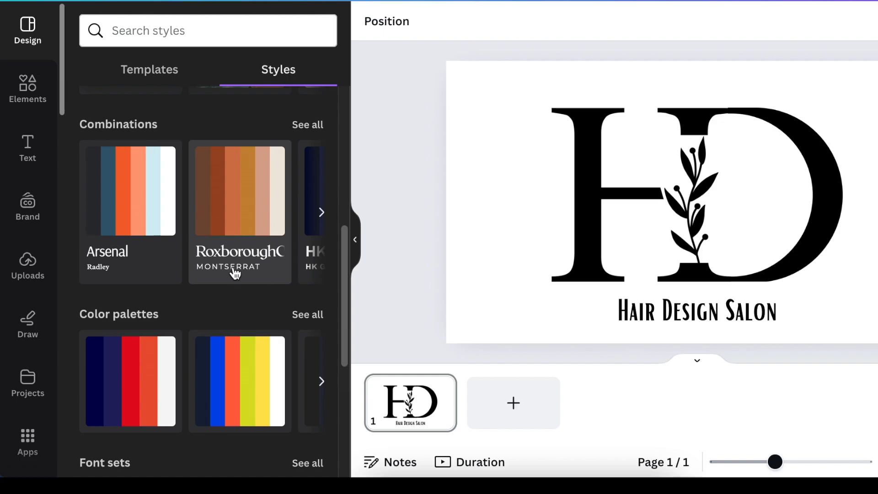
click(307, 125)
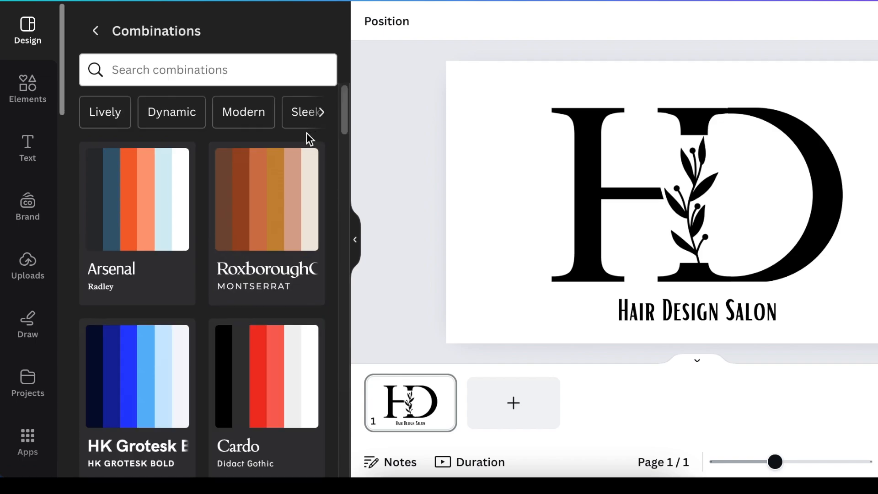
scroll(down, 3)
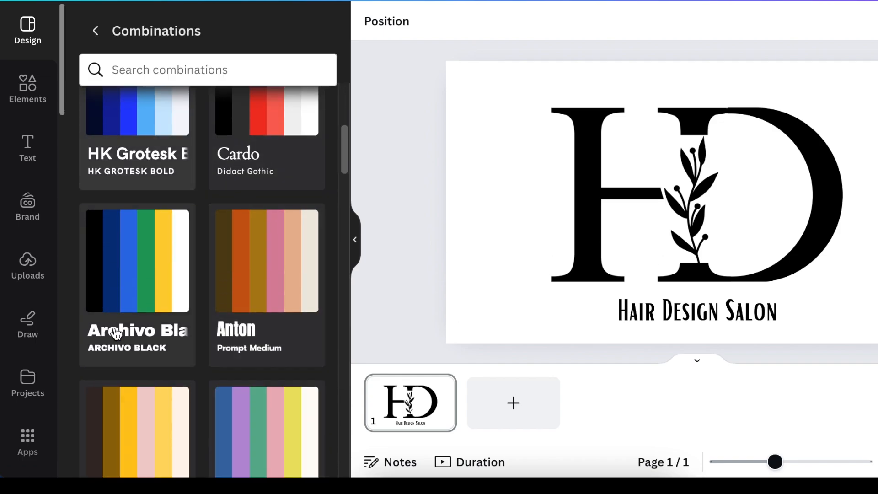
scroll(down, 3)
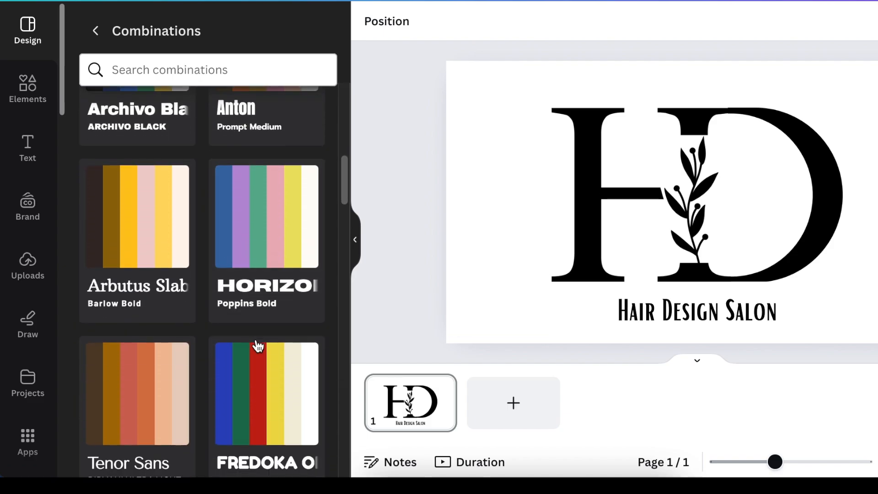
scroll(down, 3)
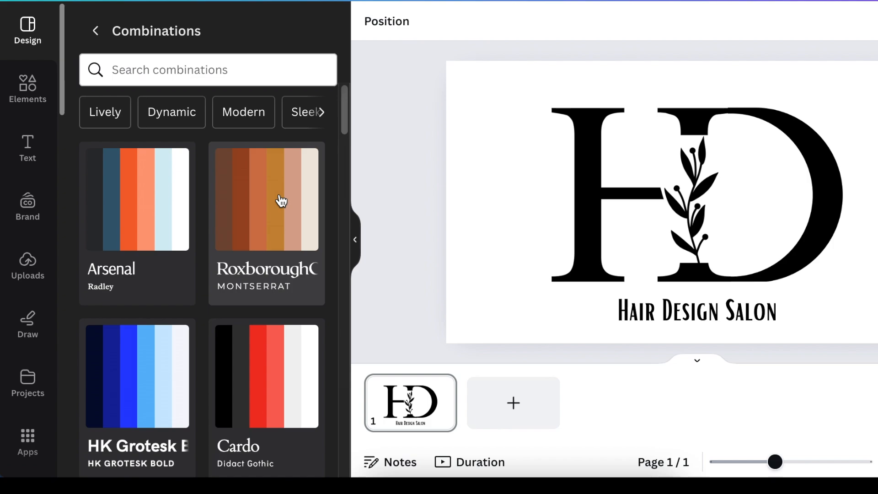
Step: Apply the Roxborough/Montserrat combination and shuffle its colours until the logo is cream on rust
click(267, 199)
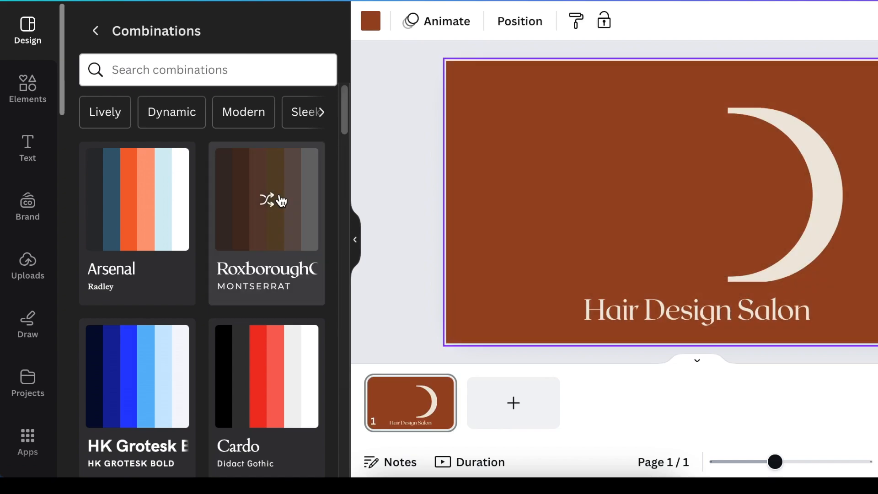
click(266, 199)
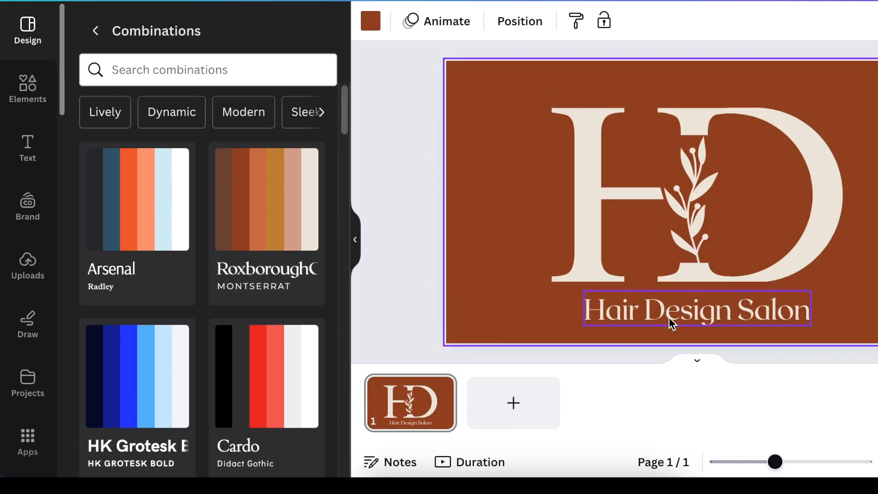
mouse_move(683, 322)
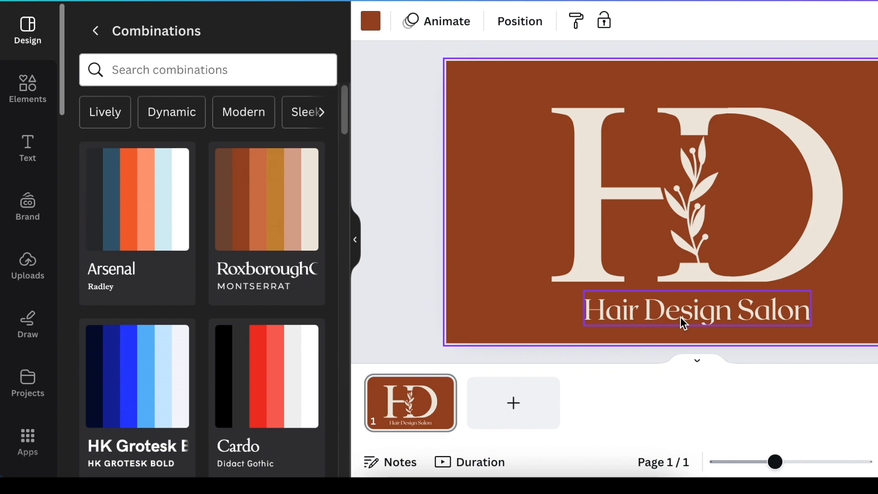
click(505, 165)
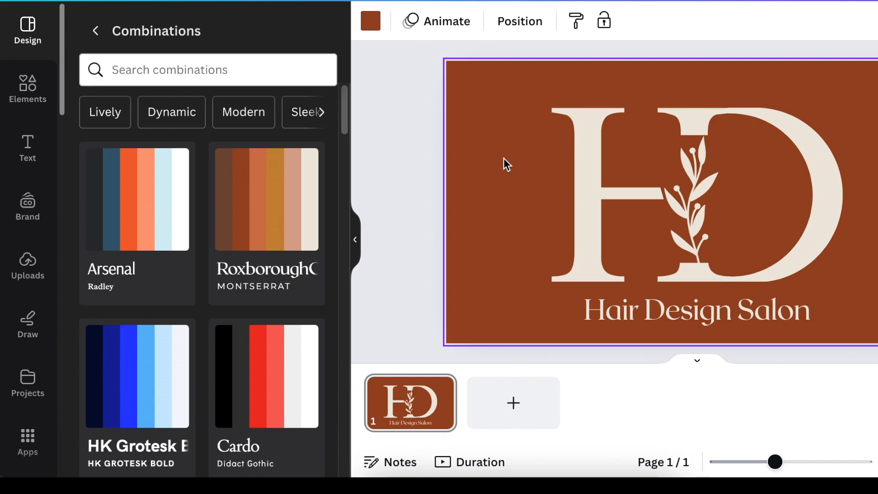
mouse_move(407, 164)
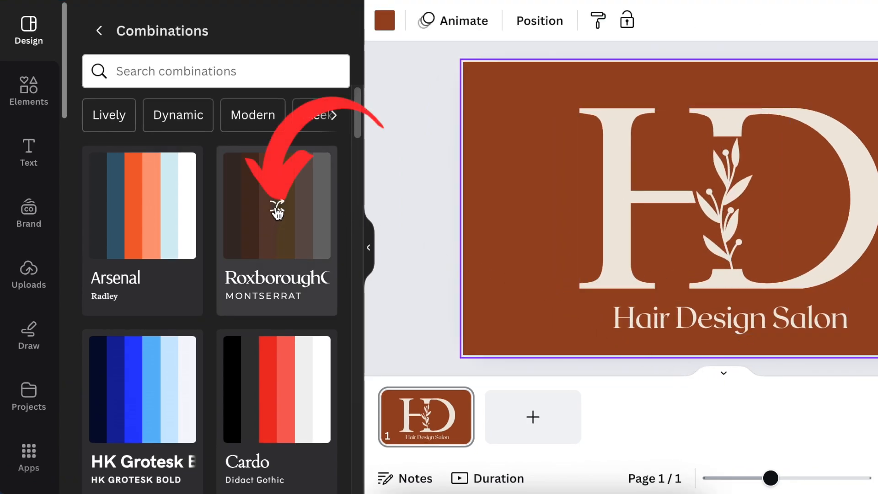
click(277, 211)
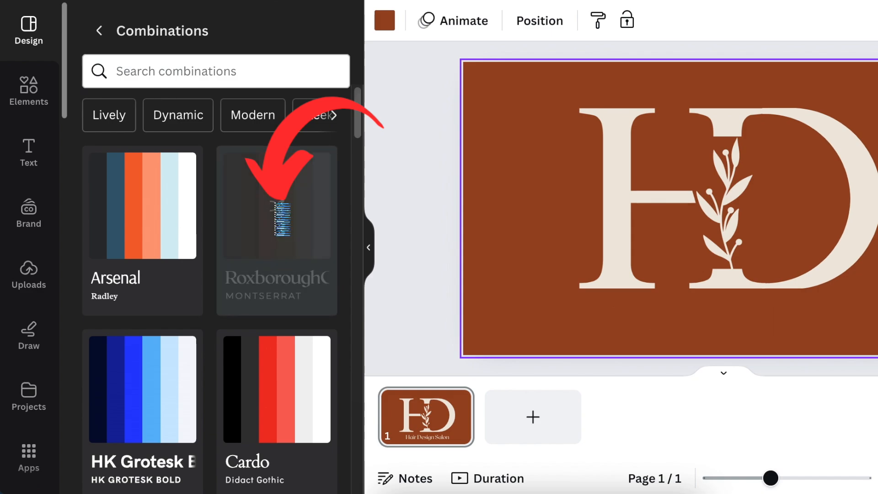
click(277, 214)
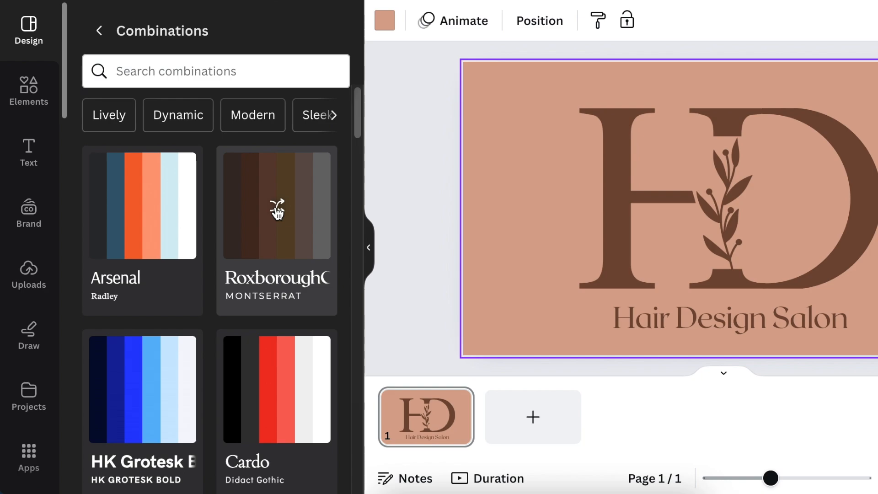
click(277, 210)
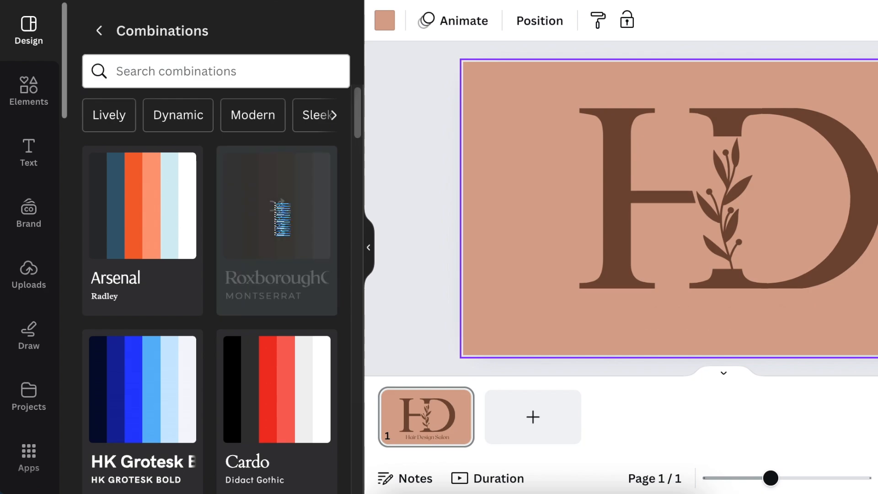
click(277, 212)
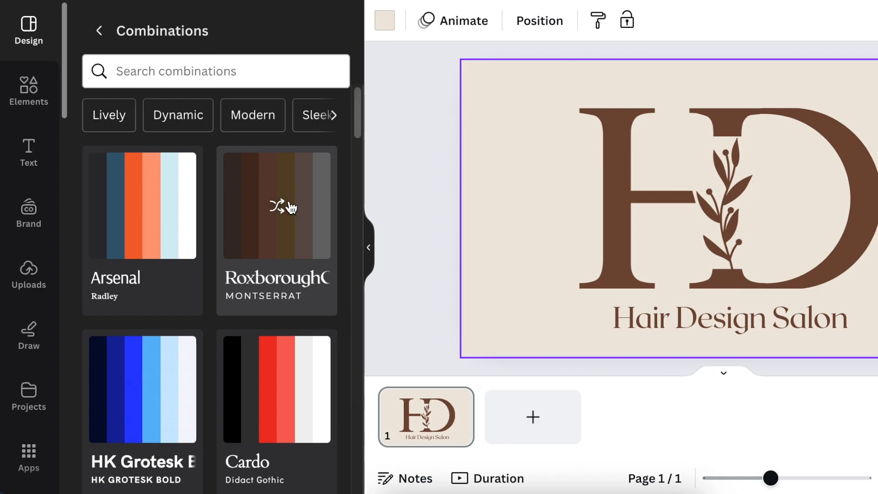
click(277, 206)
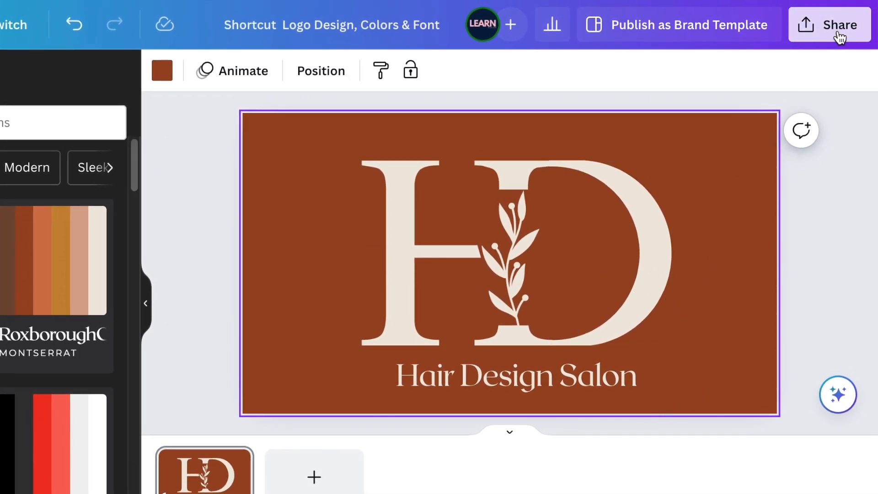
Step: Download the logo from Share as a PNG with transparent background ticked
click(840, 25)
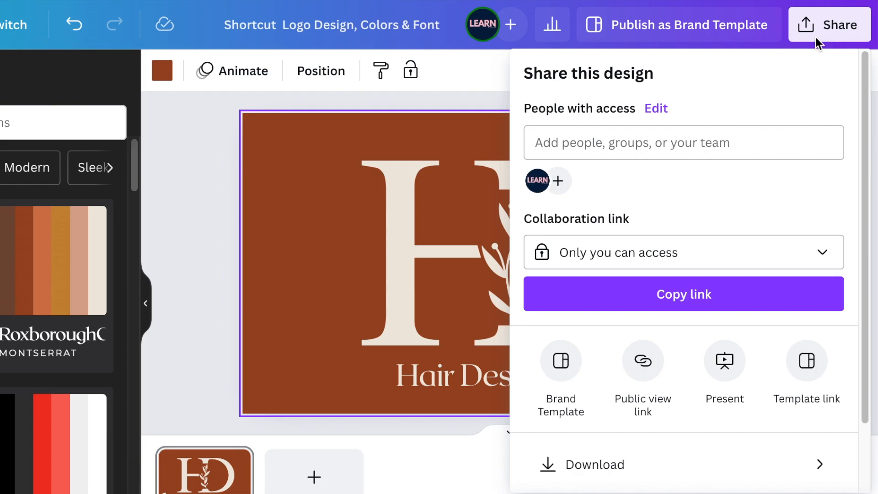
mouse_move(649, 469)
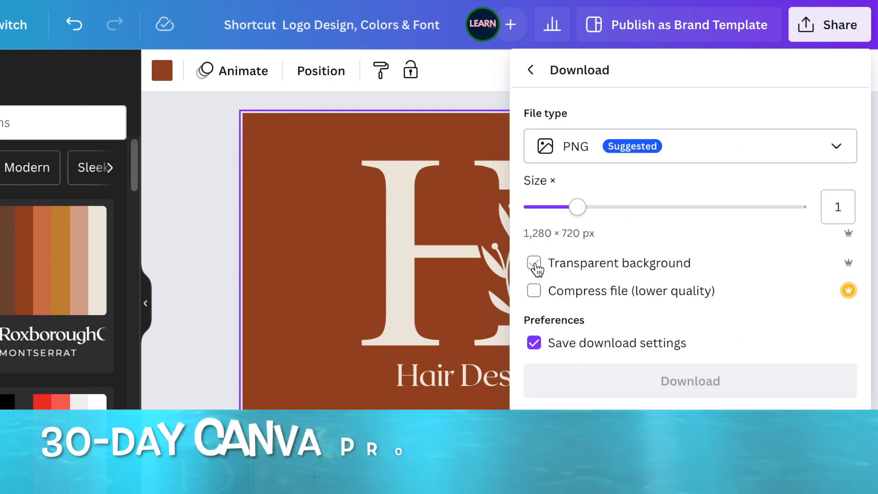
click(534, 264)
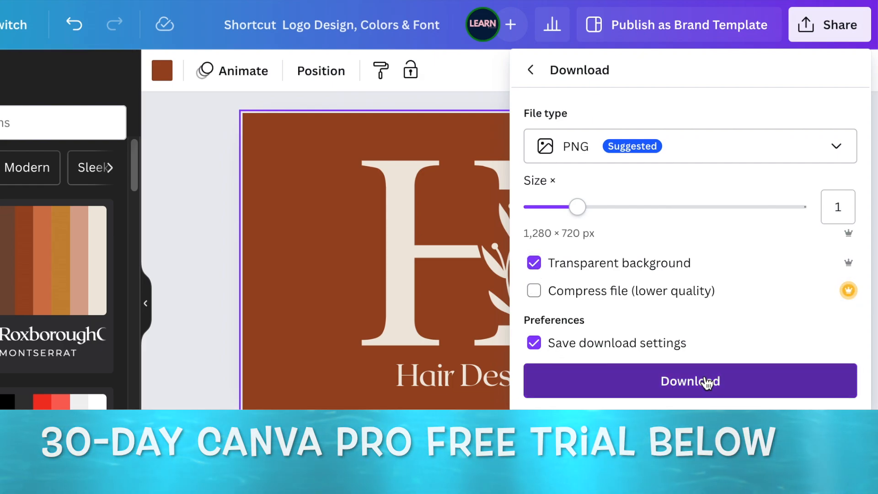
click(690, 382)
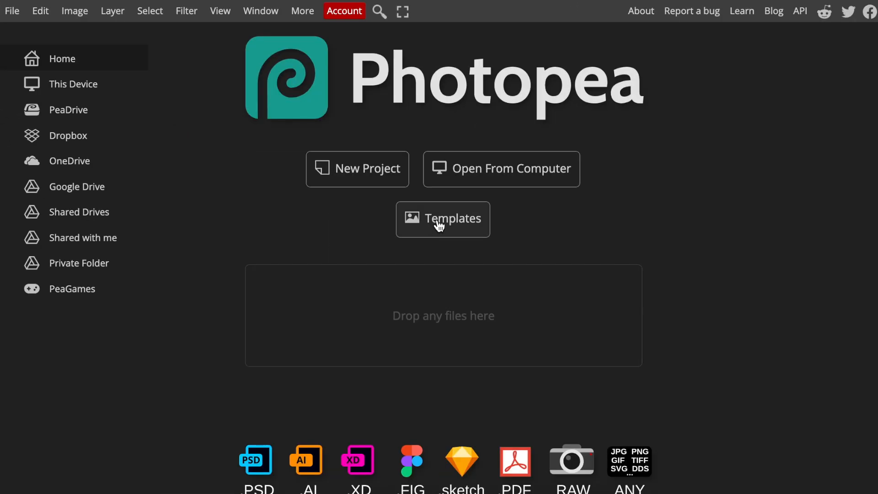
Step: Browse Templates, scroll the mockups, and open the 3D Steel Logo Mockup
click(443, 220)
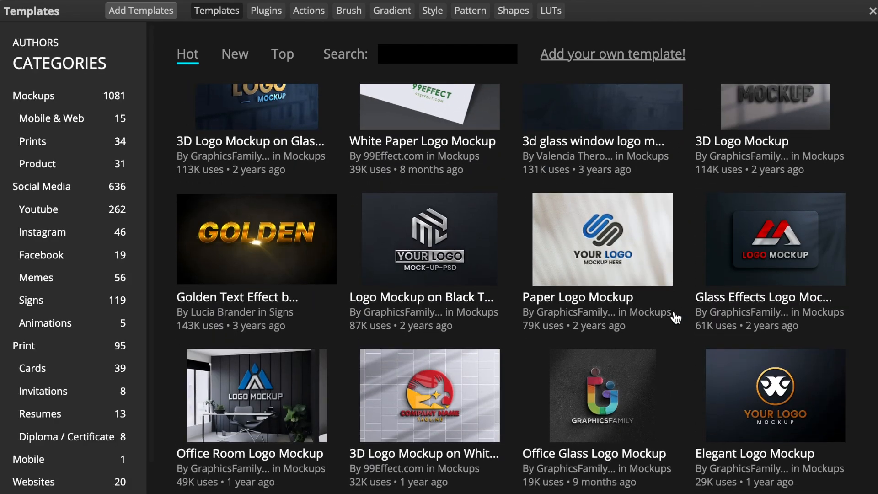
scroll(down, 3)
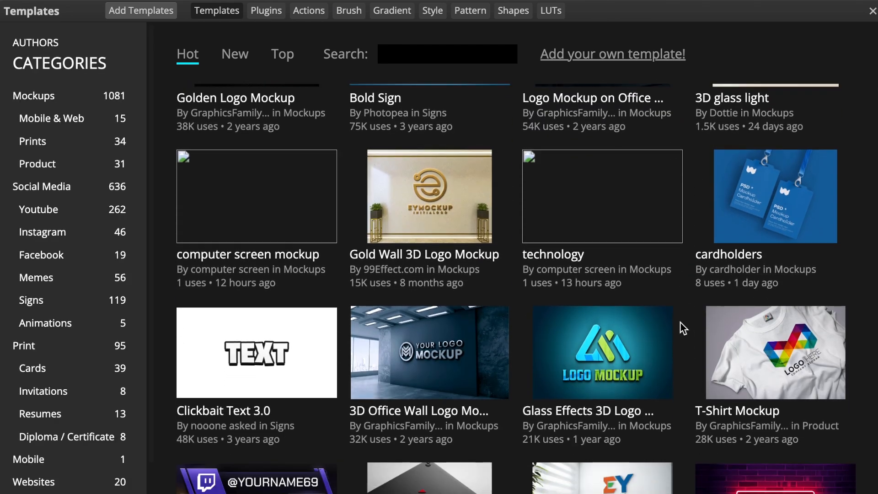
scroll(down, 3)
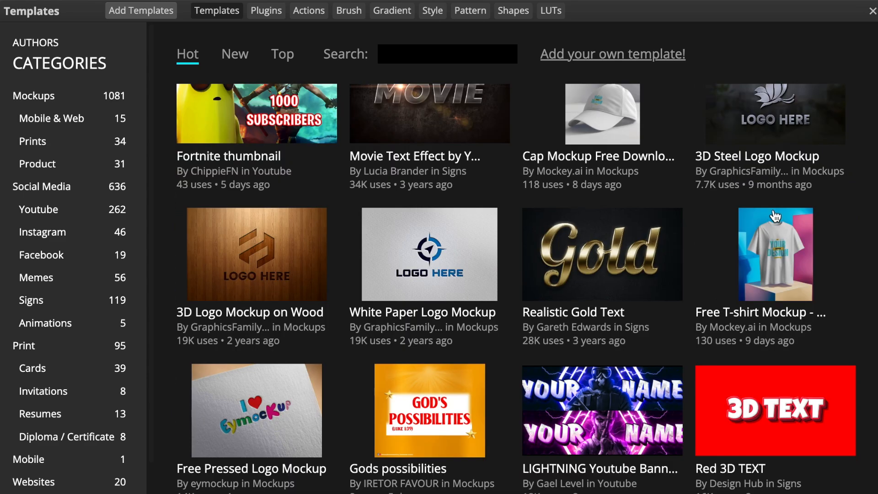
click(776, 114)
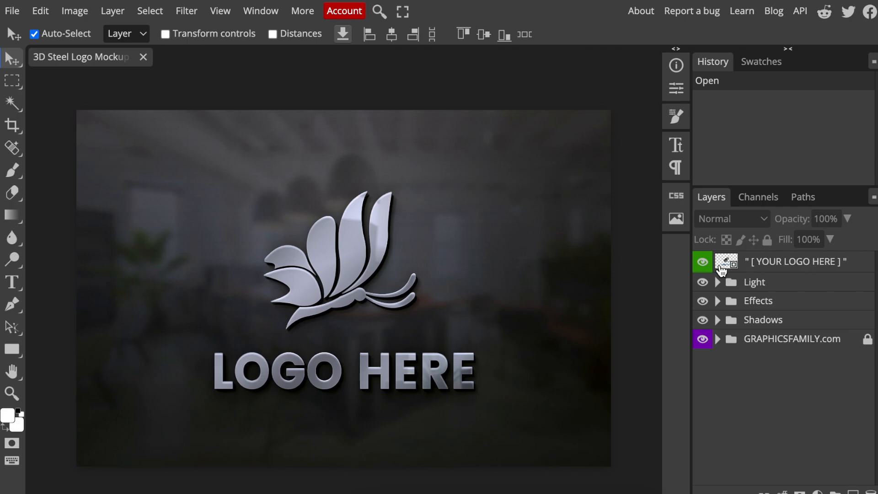
Step: Edit the YOUR LOGO HERE smart object, hide the Graphicsfamily placeholder, and return to the mockup
click(188, 57)
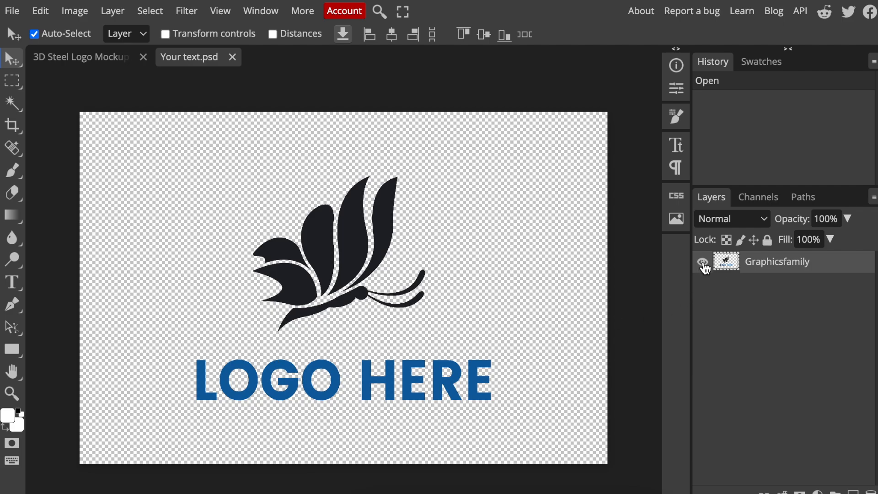
click(703, 263)
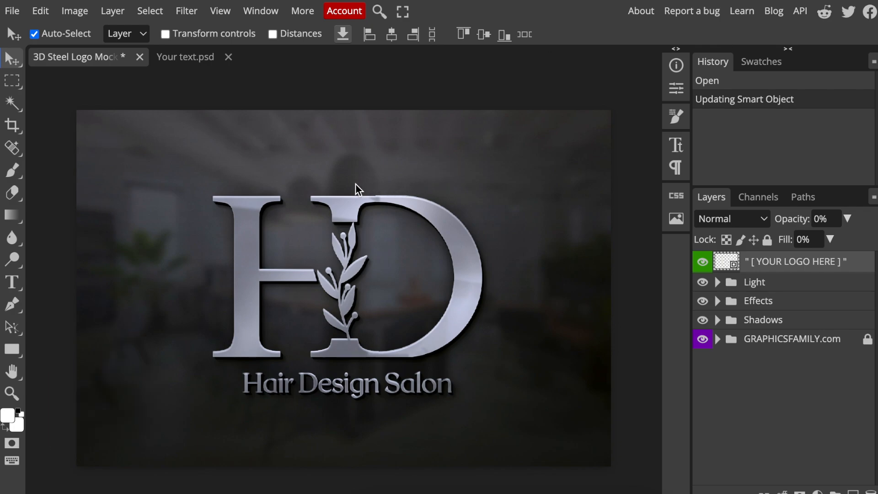
mouse_move(295, 291)
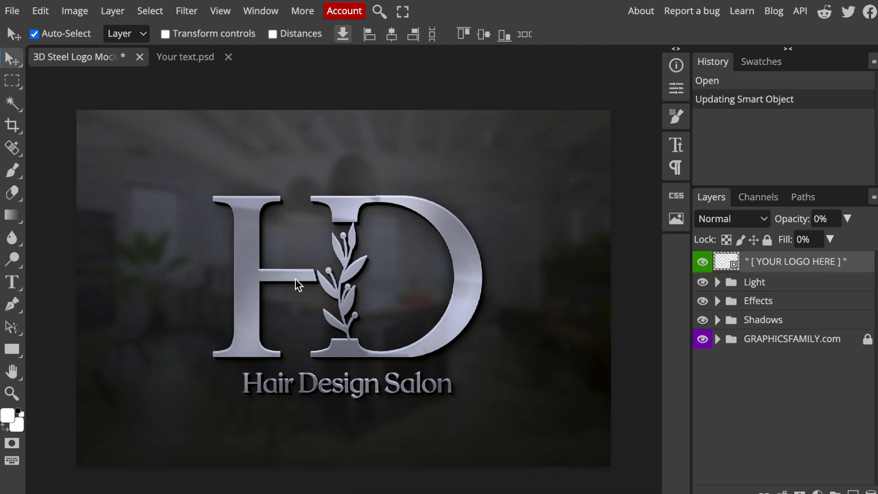
click(13, 10)
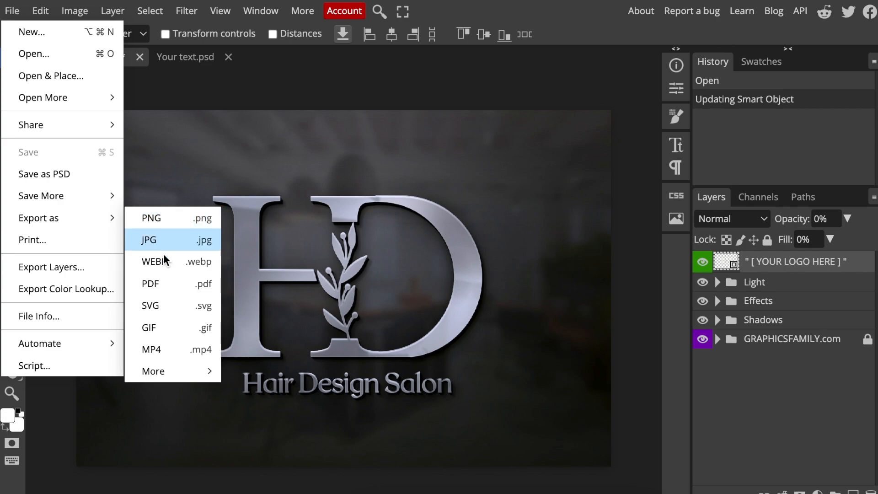
mouse_move(163, 309)
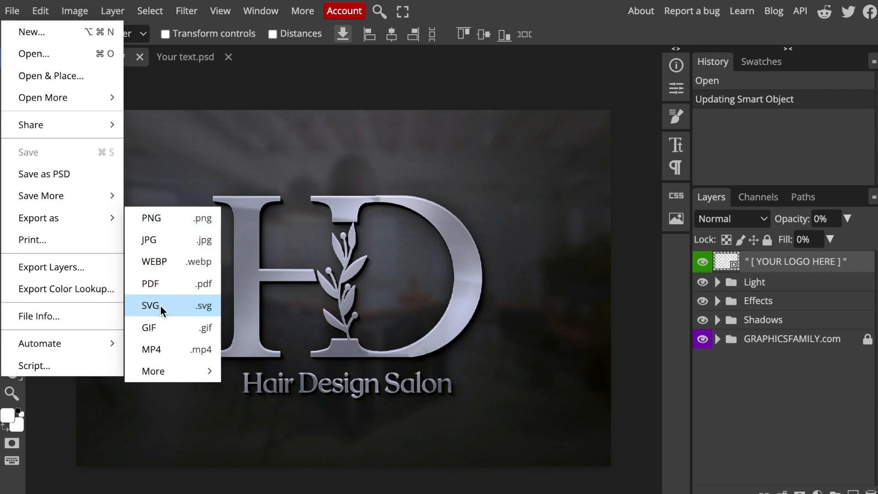
mouse_move(161, 291)
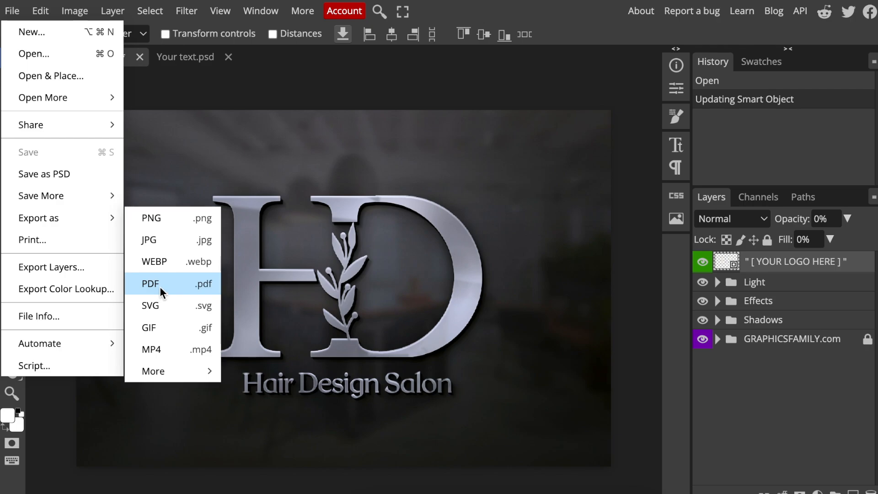
mouse_move(163, 218)
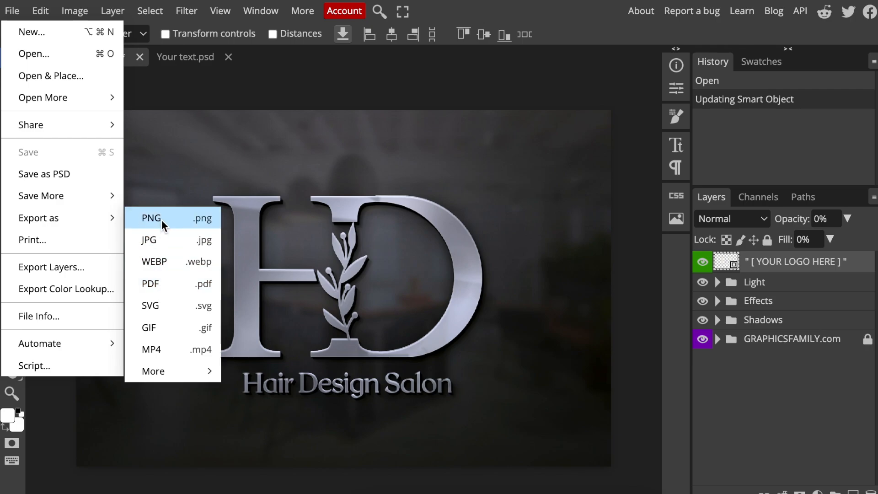
Step: Export the mockup as a PNG at 100% quality, 1350×900, and save it
click(151, 217)
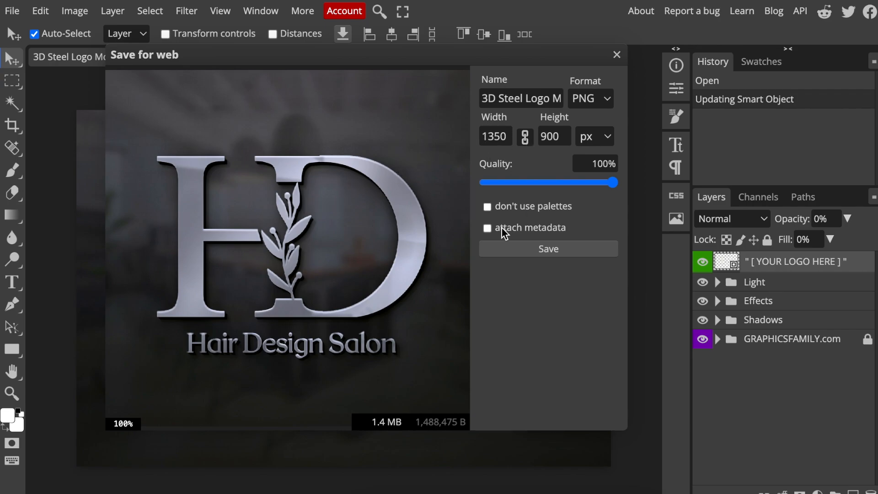
click(548, 249)
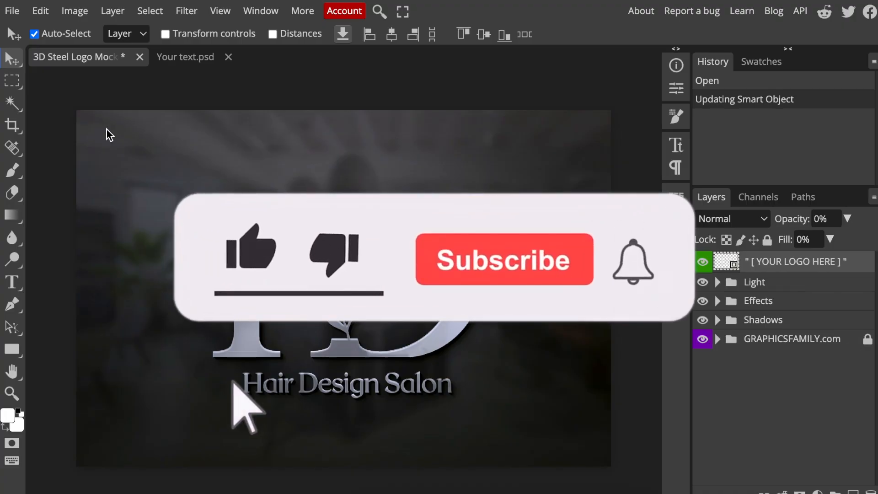
click(250, 253)
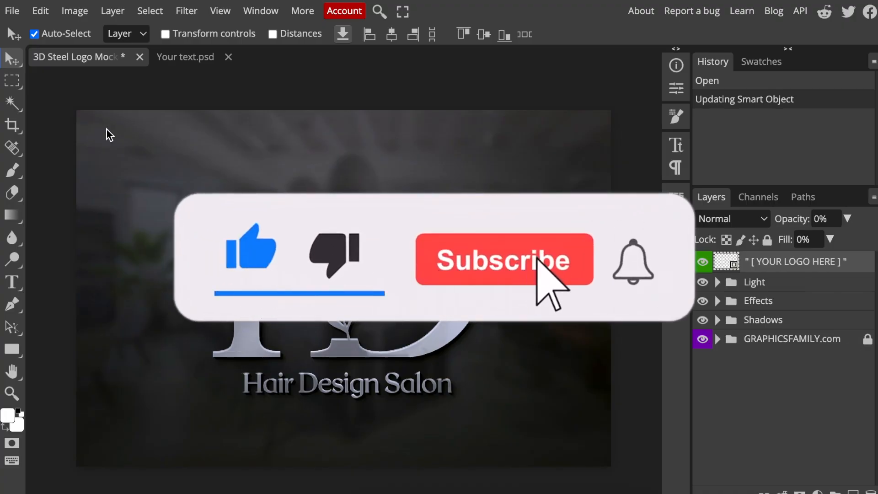